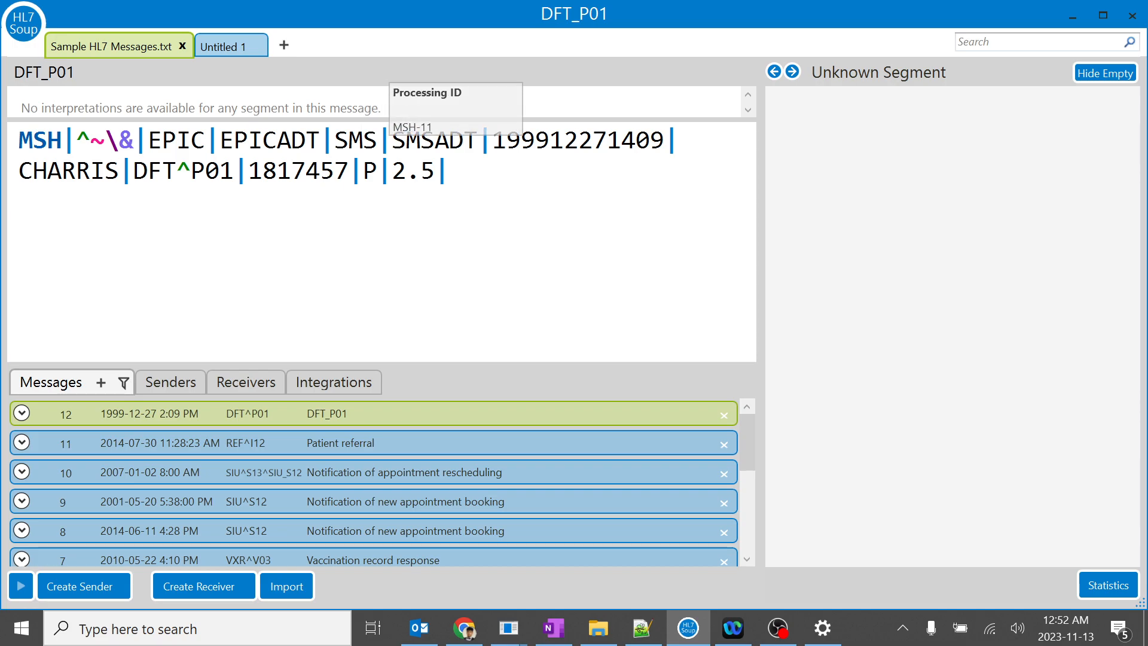
Select the MSH-11 Processing ID value P in the DFT_P01 message before moving to the notes
left_click(369, 170)
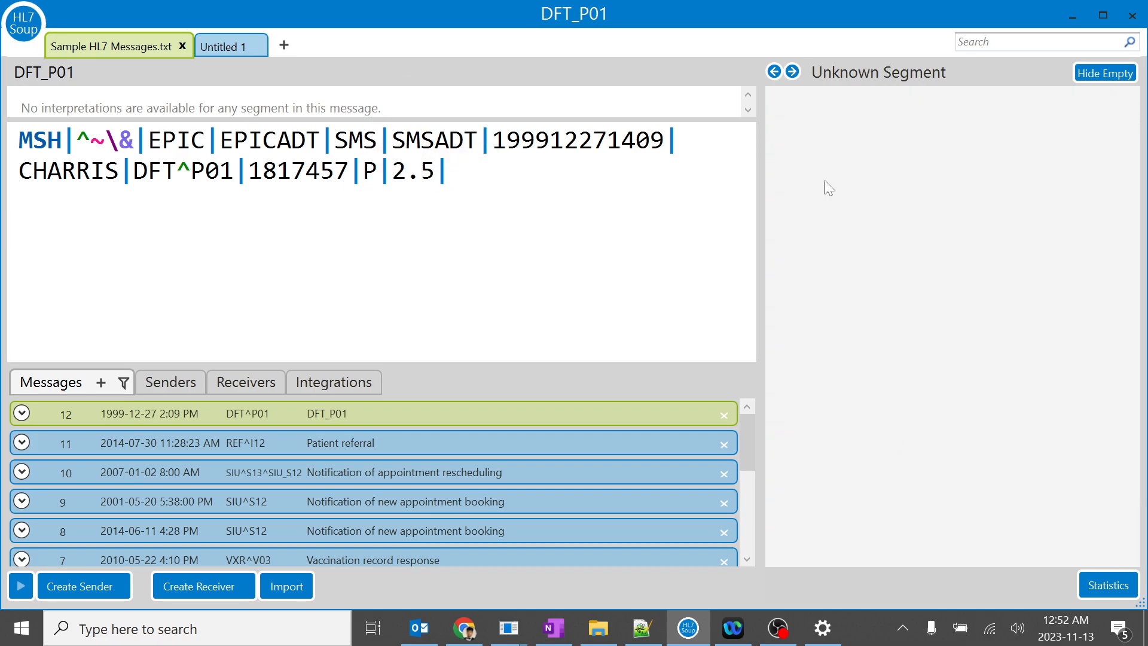
left_click(369, 171)
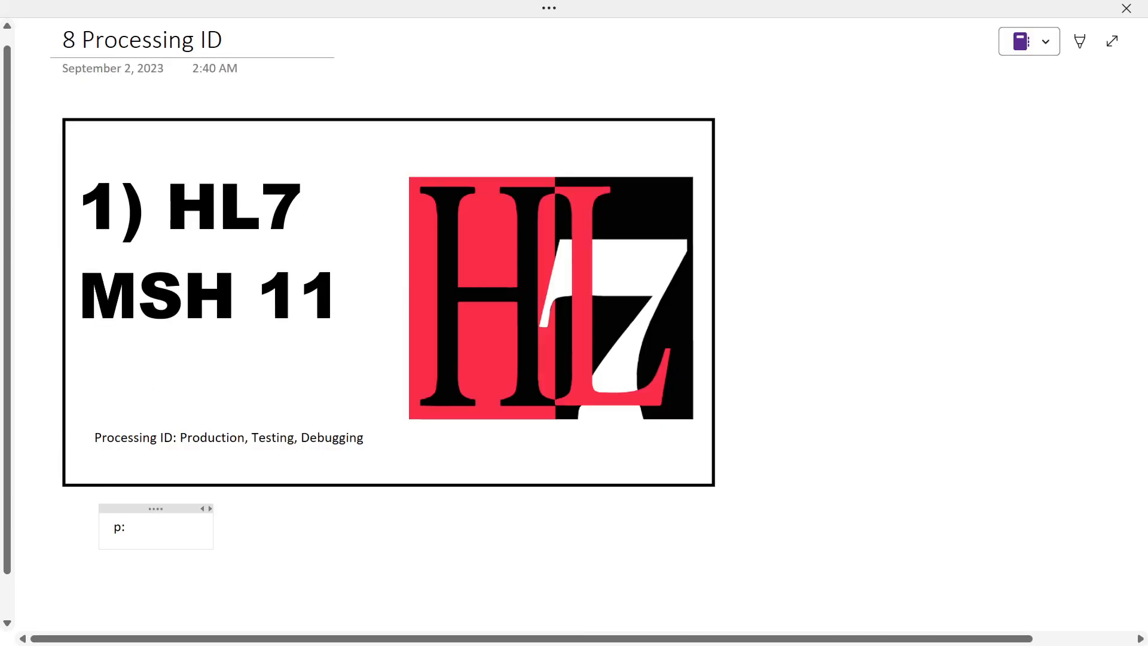
Write the note lines 'P: Production', 'T: Testing', 'D: Debugging' and return to HL7 Soup
type("Productio")
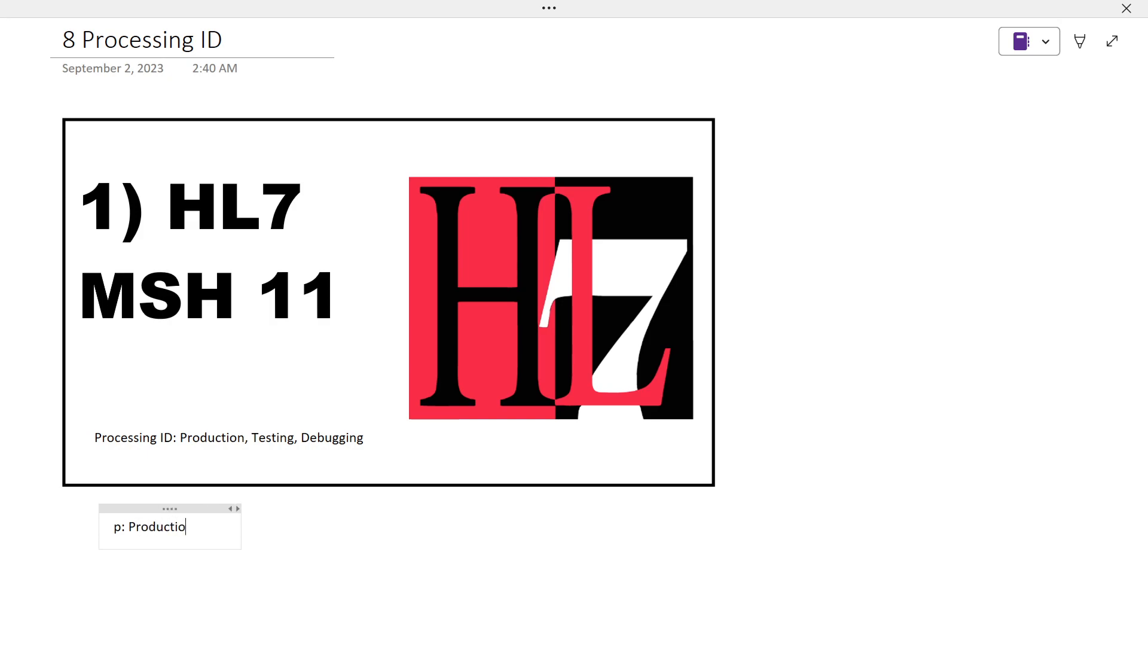
type("n")
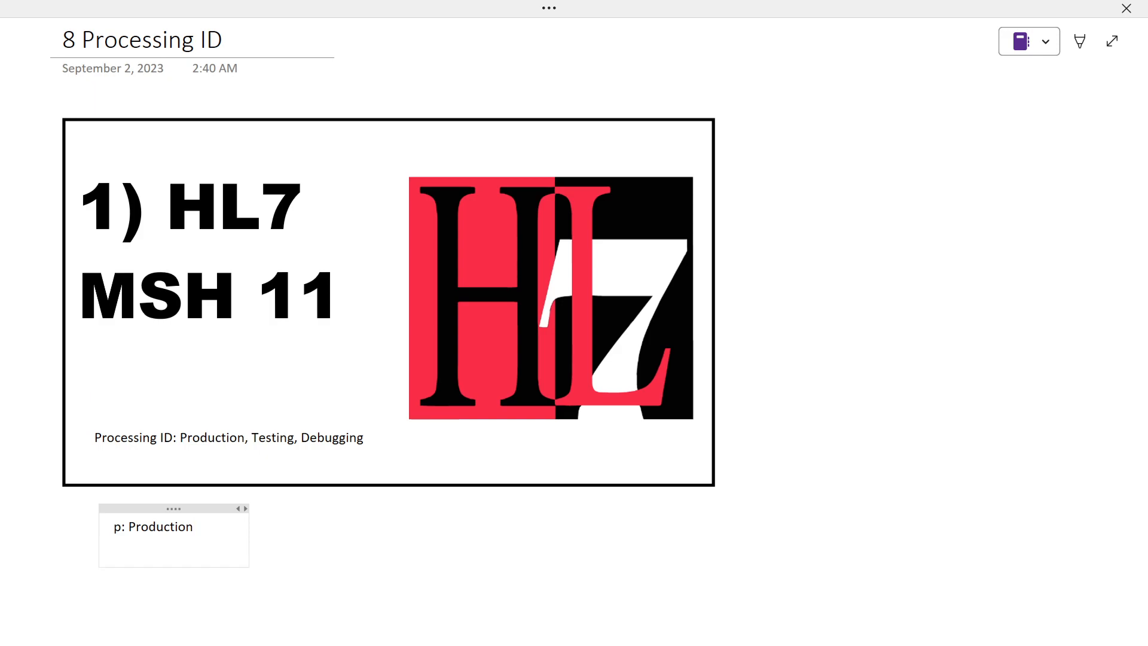
type("T")
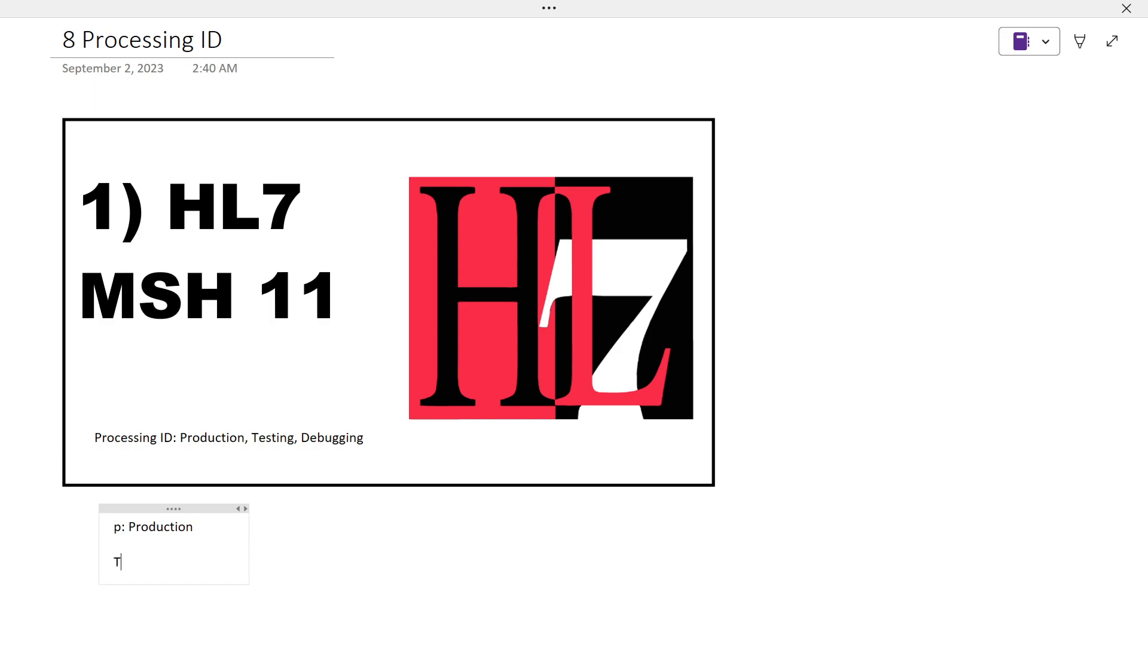
type("esti")
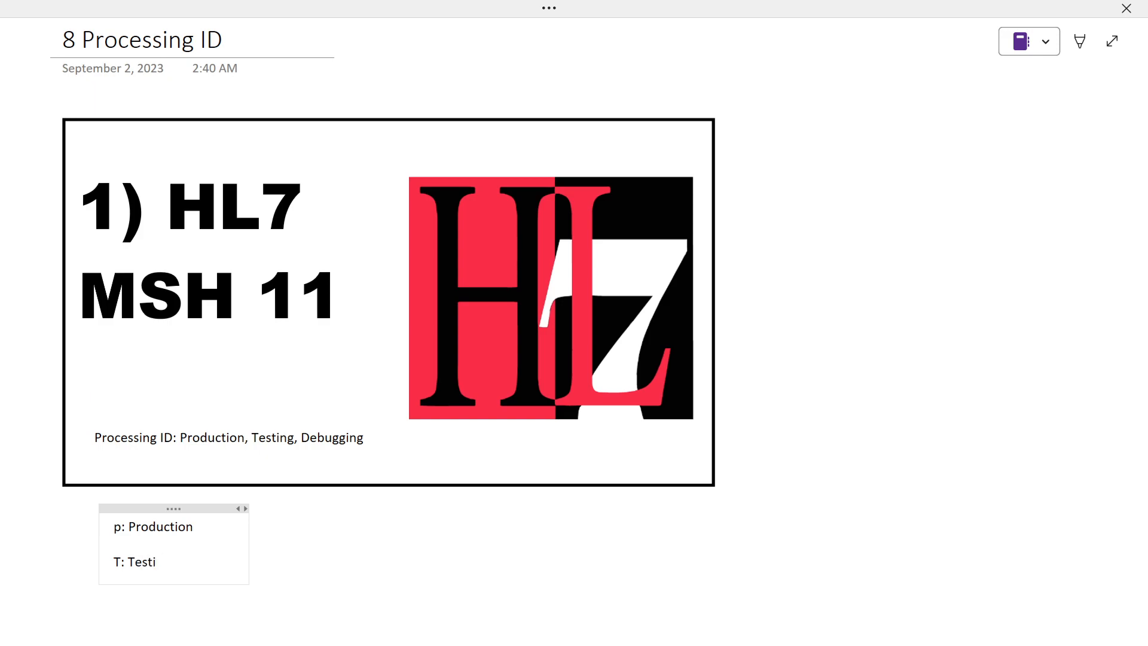
type("ng")
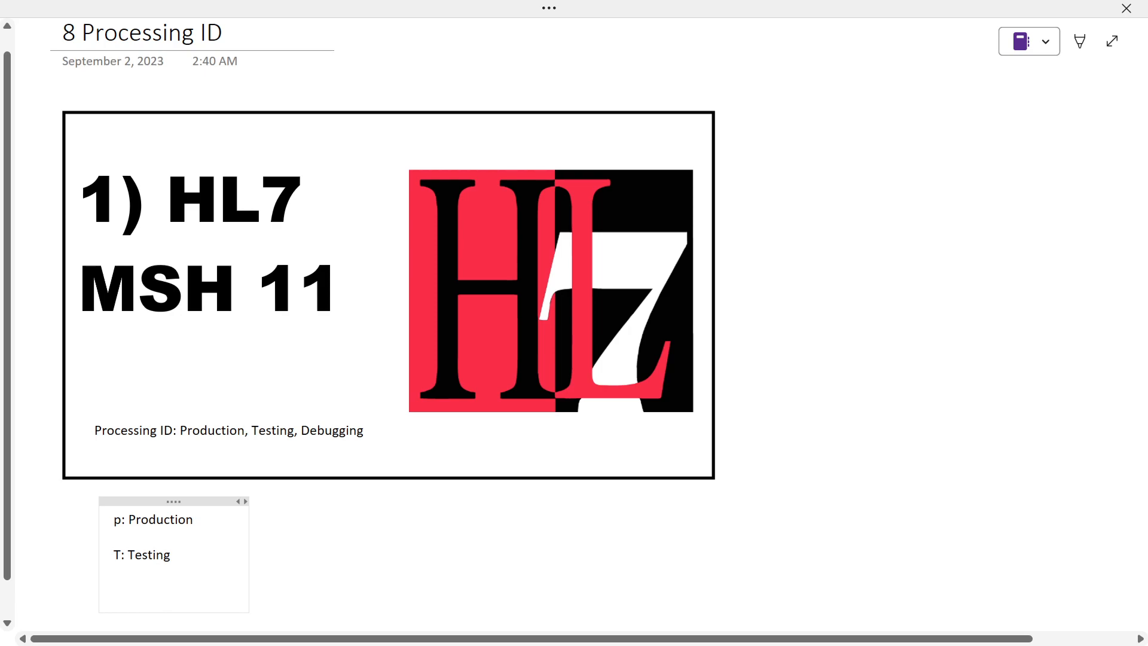
type("D:")
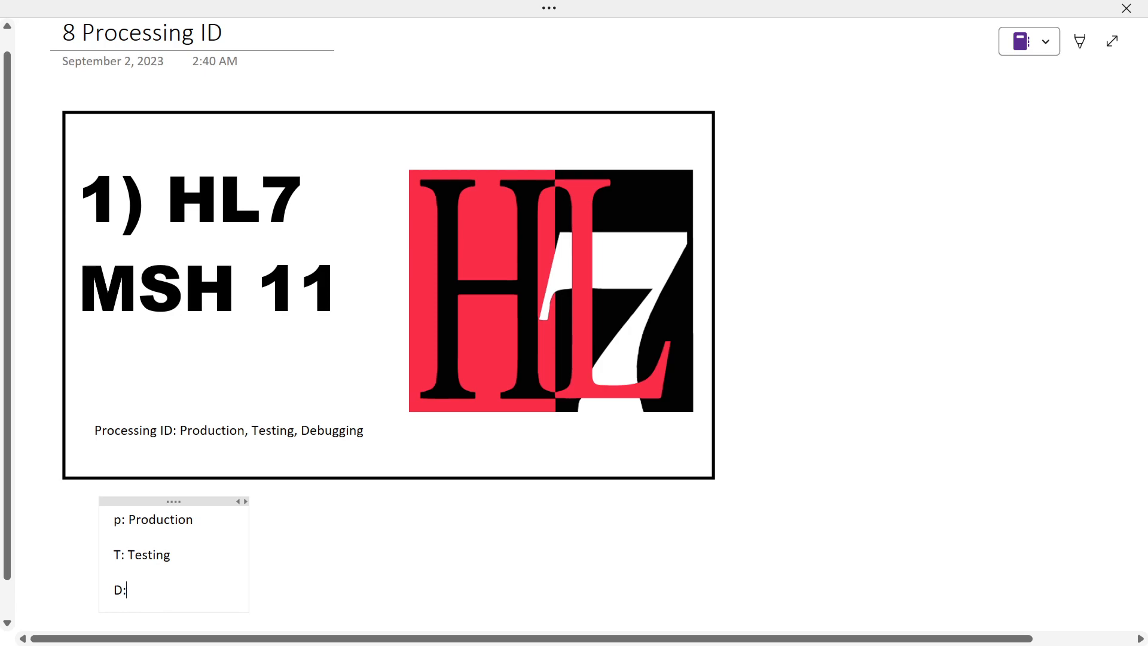
type("Debu")
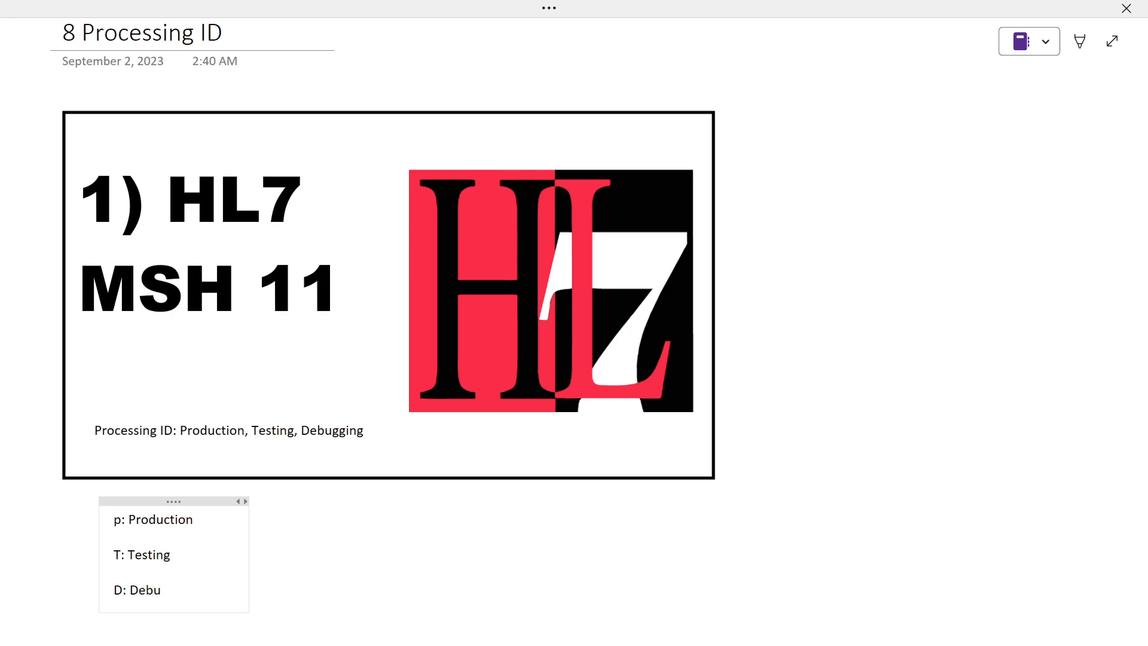
type("gging")
type("P")
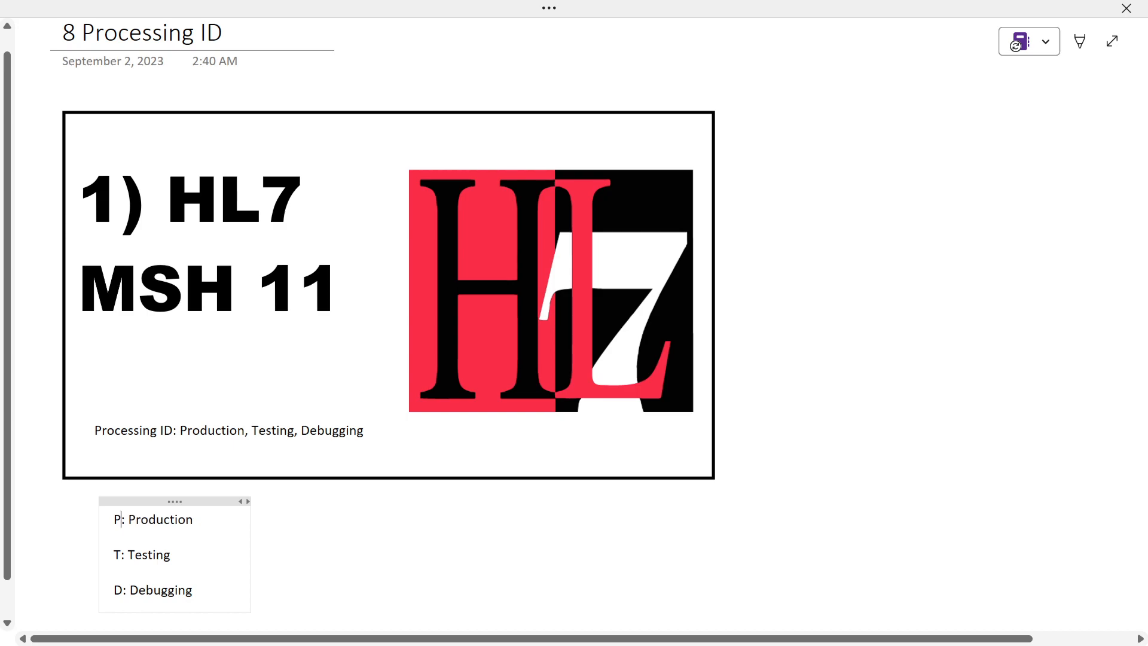
scroll("down", 3)
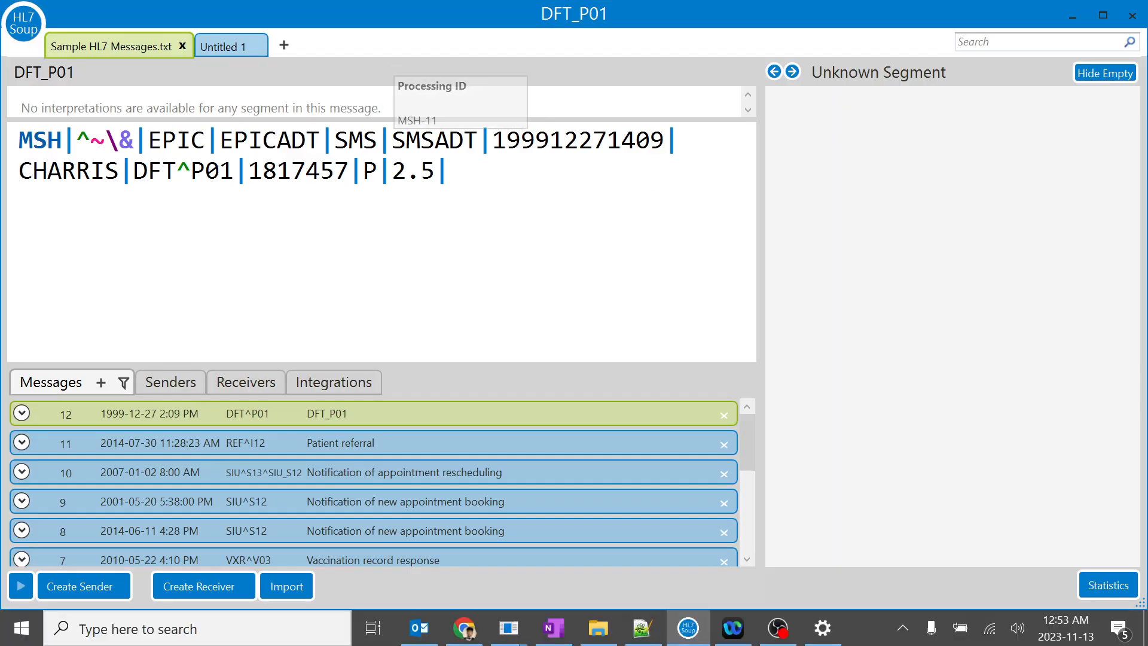
Replace Processing ID P with x, see it flagged undefined, and show the allowed codes Debugging, Production, Training
left_click(370, 171)
type("x")
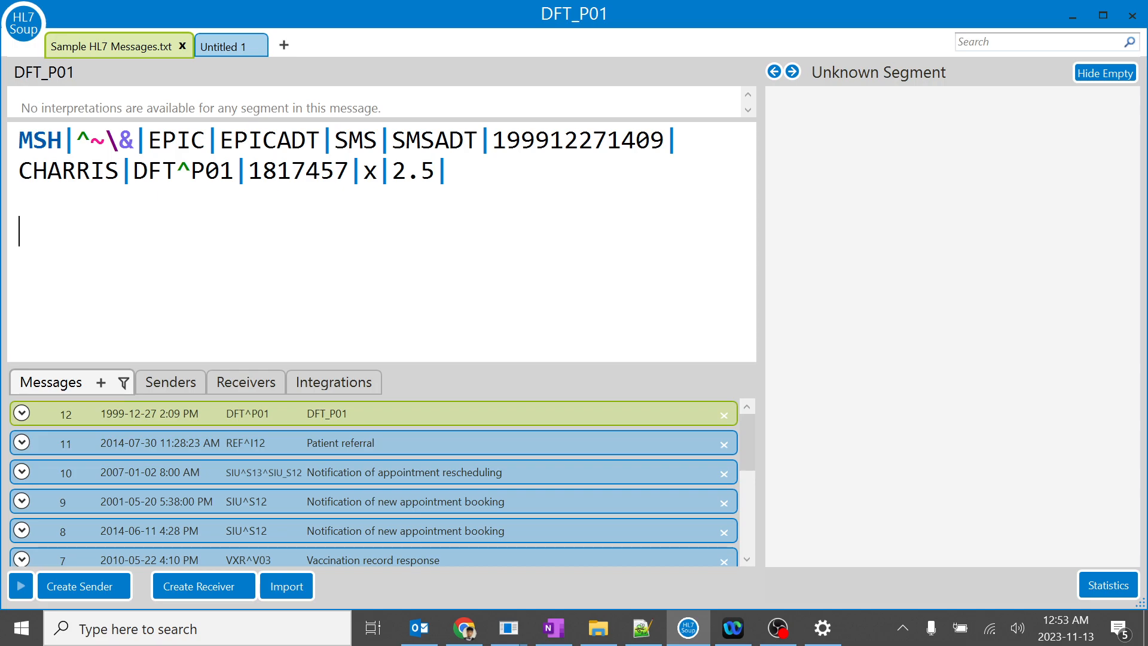
left_click(369, 170)
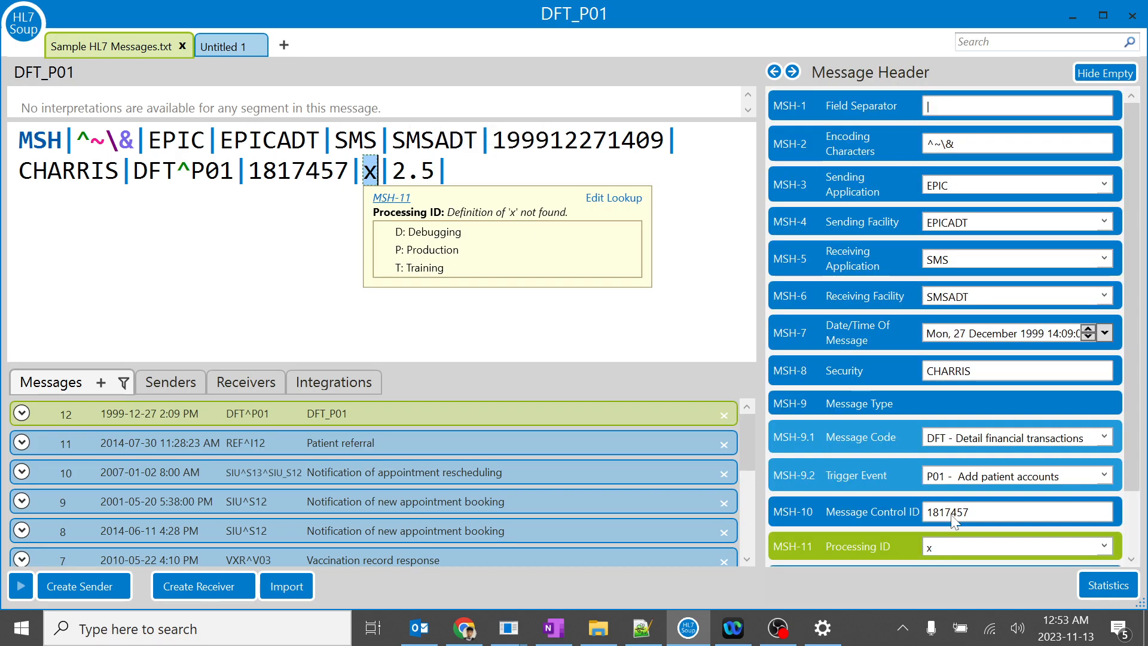
scroll("down", 3)
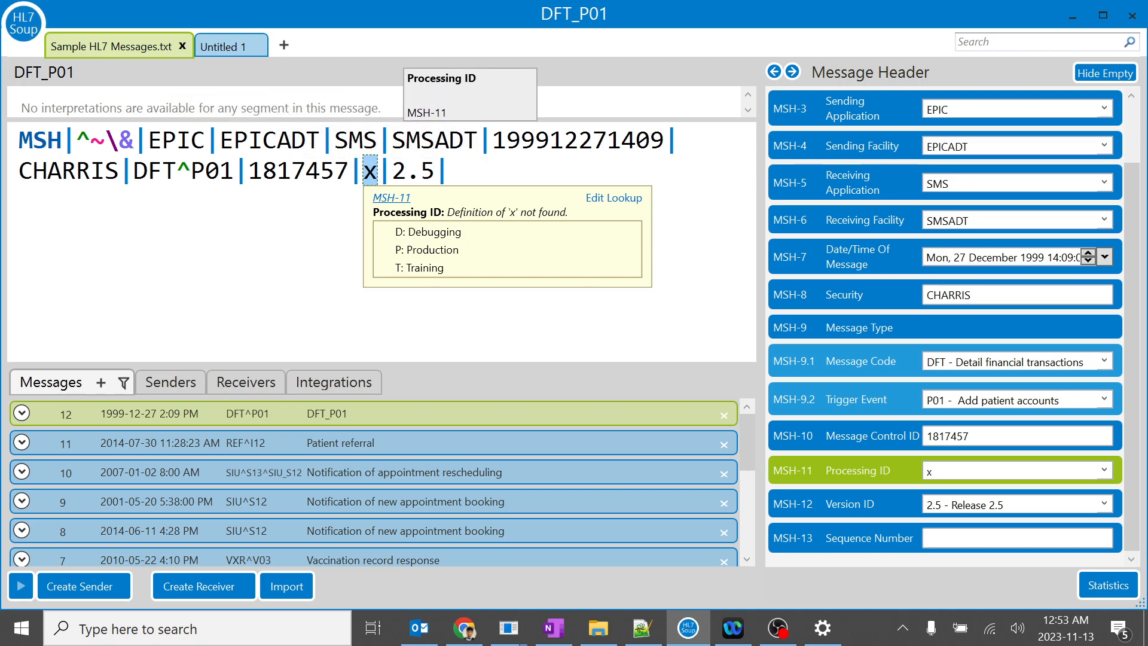
left_click(614, 197)
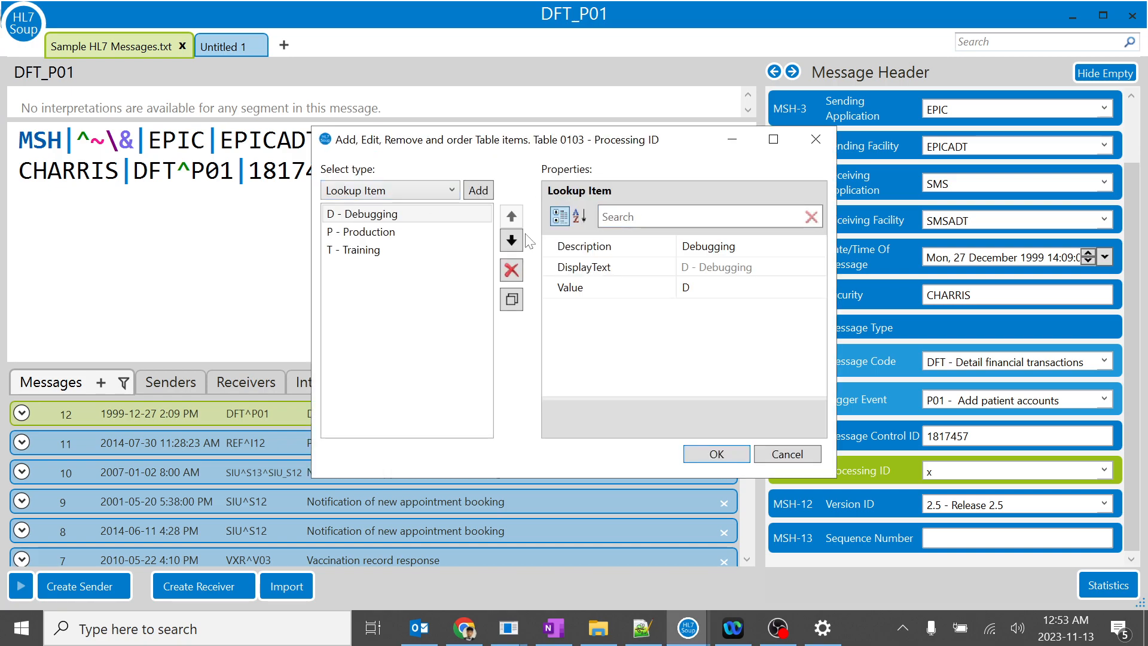
mouse_move(374, 299)
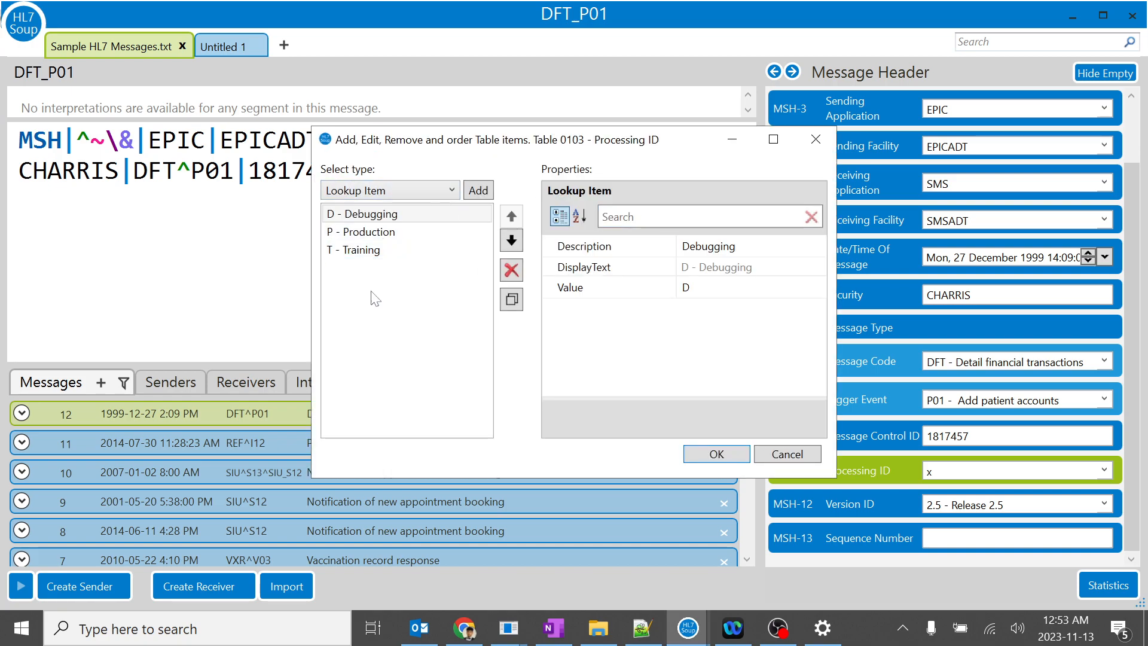
left_click(750, 245)
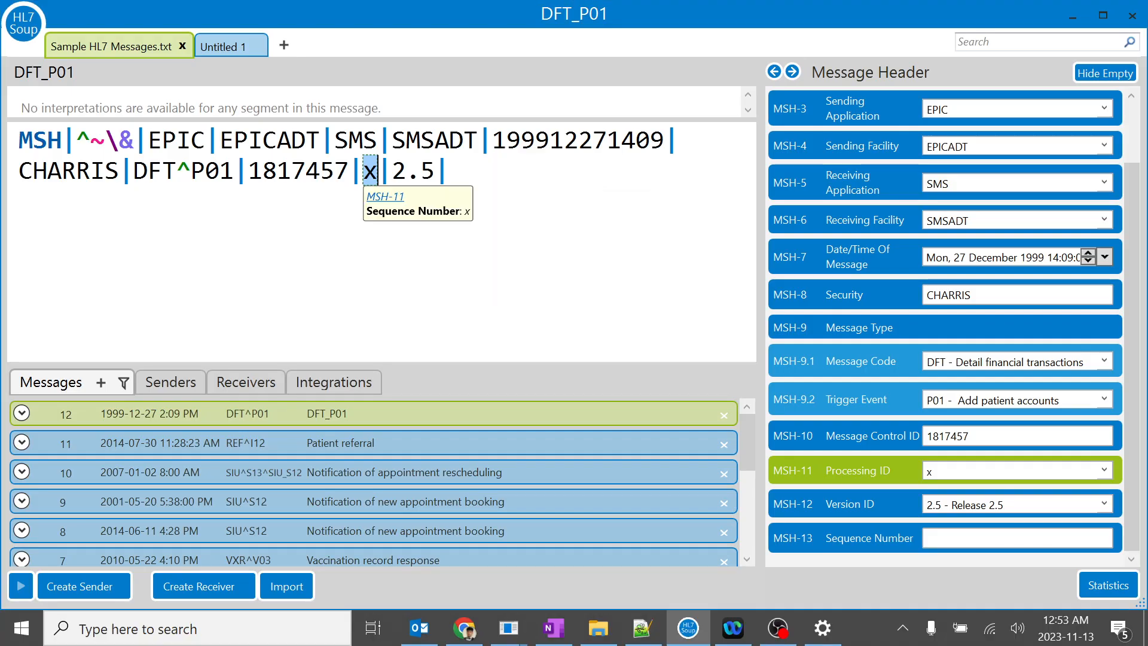
Restore the MSH-11 Processing ID from x back to P
left_click(369, 171)
type("P")
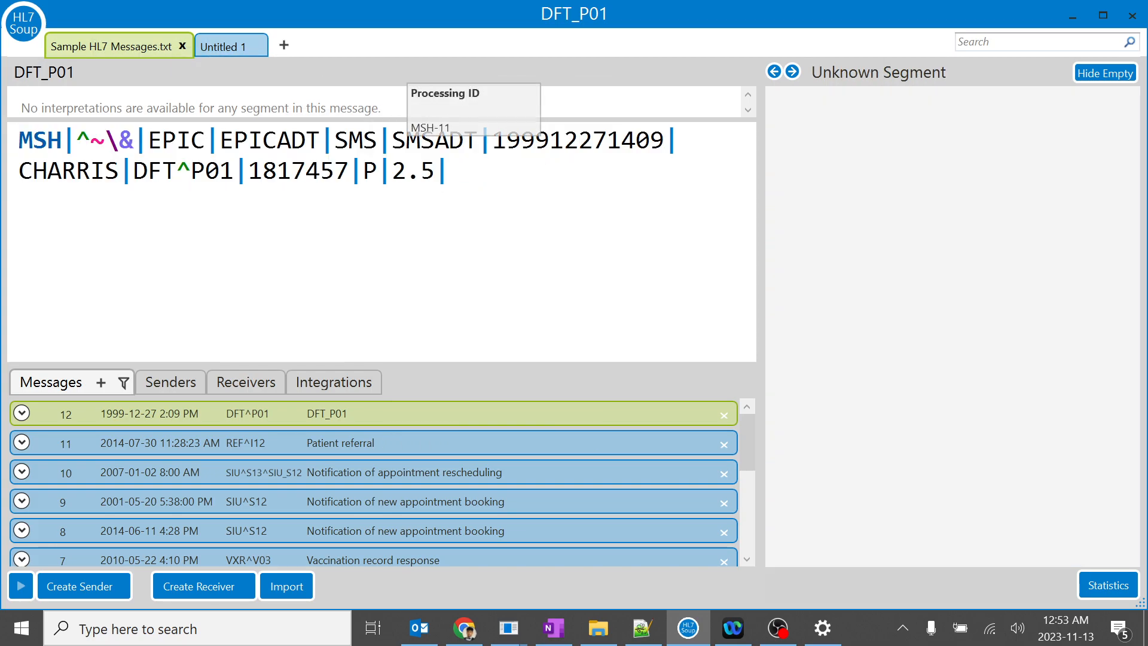
Inspect Message Control ID 1817457, then show MSH-11's P defined as Production
left_click(369, 171)
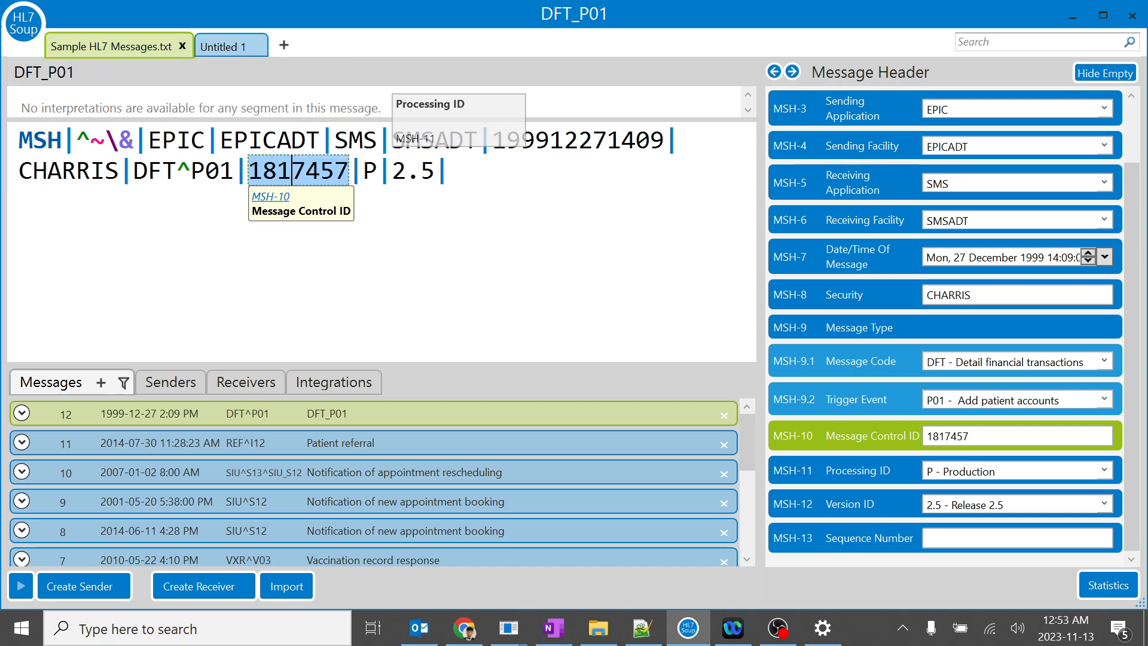
left_click(370, 171)
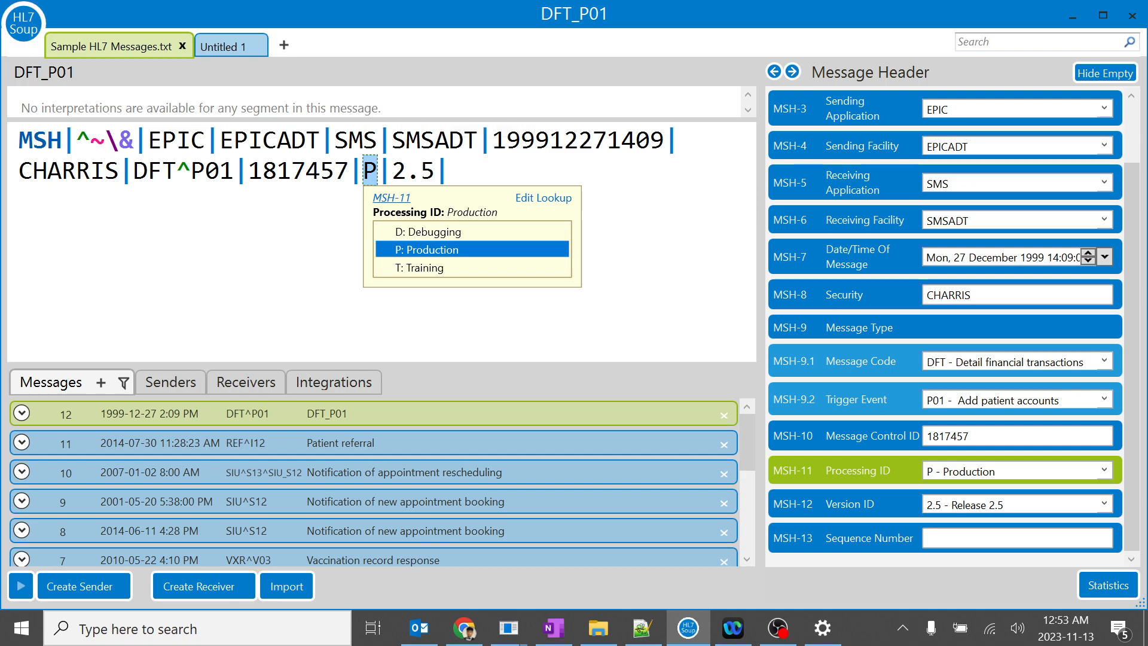